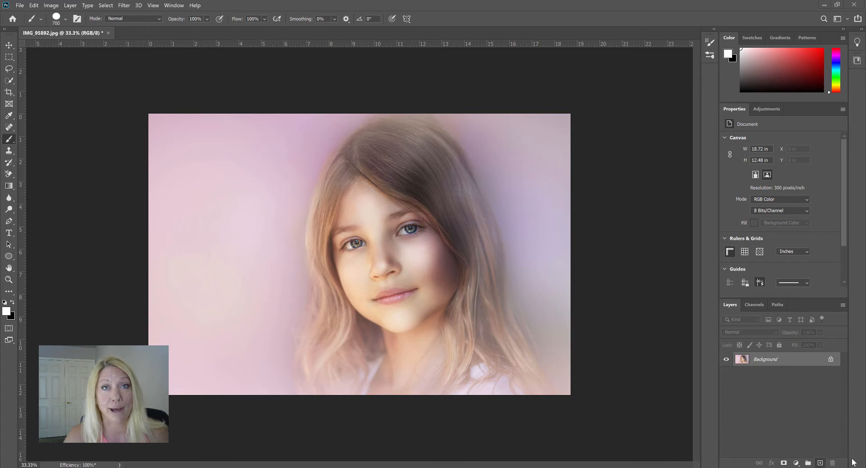
pyautogui.moveTo(710, 418)
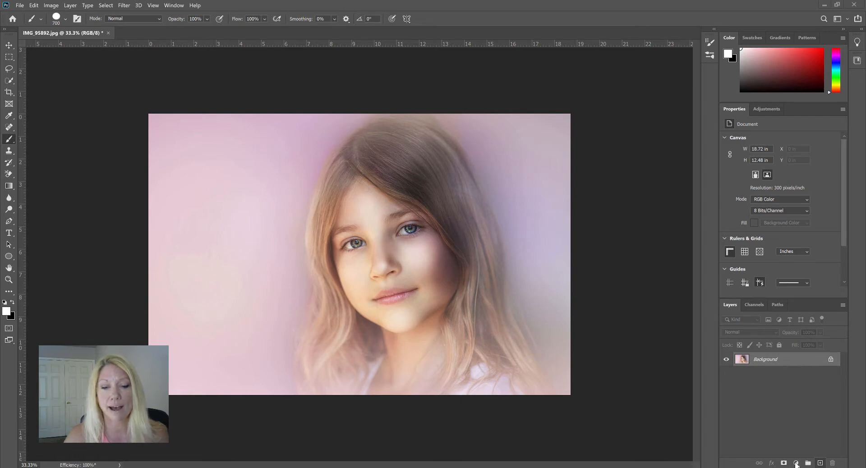
# Step: Add a Black & White adjustment layer above the portrait to turn it grayscale
pyautogui.click(796, 463)
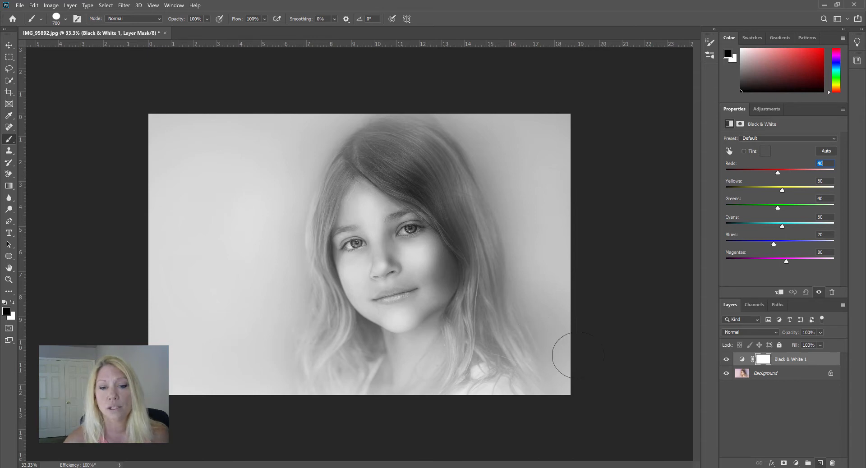
# Step: Hide Black & White 1 and add a Gradient Map adjustment for a black-to-white portrait
pyautogui.click(726, 359)
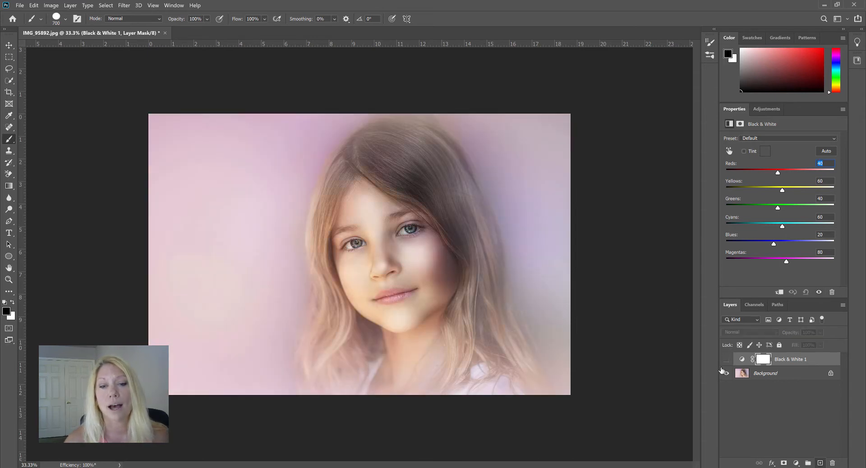
pyautogui.moveTo(792, 359)
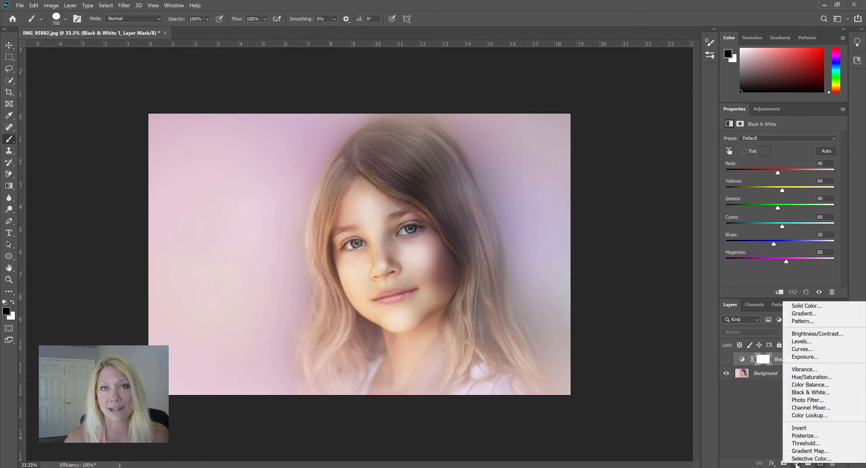
pyautogui.moveTo(811, 452)
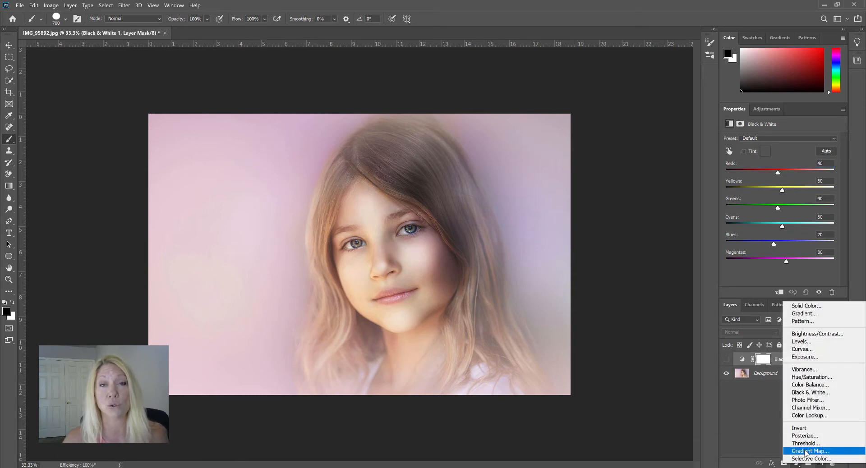
pyautogui.click(811, 451)
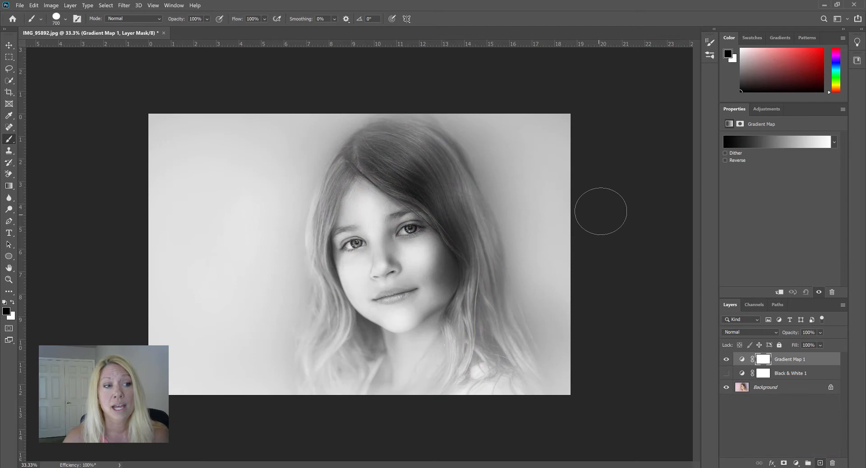
pyautogui.moveTo(737, 153)
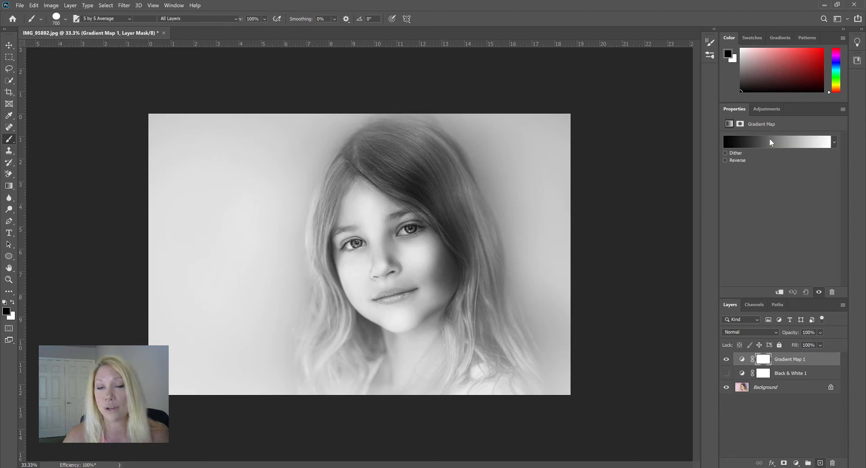
# Step: Bring up the Gradient Editor for the Foreground to Background gradient and move it aside
pyautogui.click(776, 142)
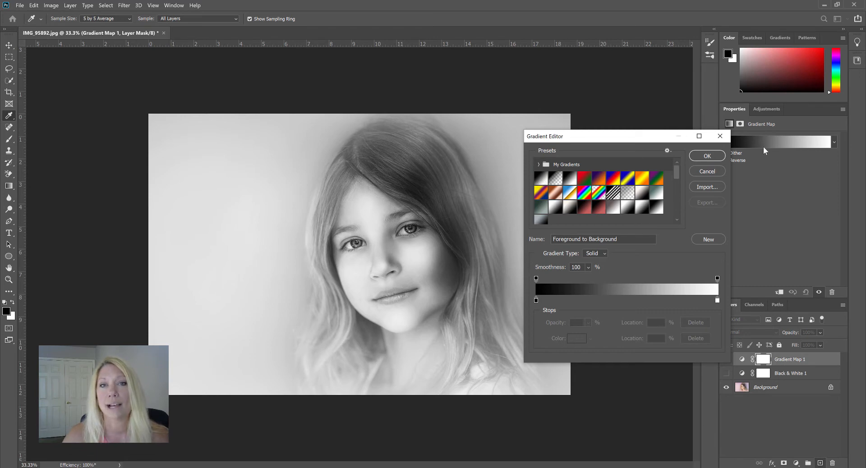
pyautogui.moveTo(607, 136); pyautogui.dragTo(607, 71)
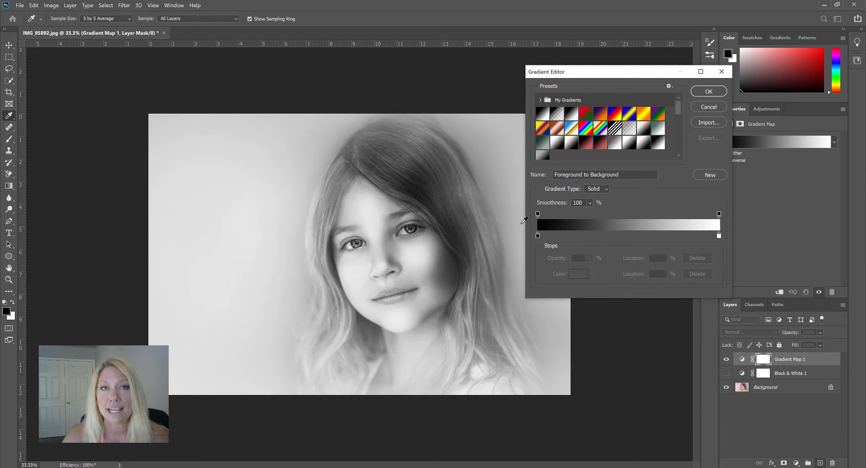
pyautogui.moveTo(686, 242)
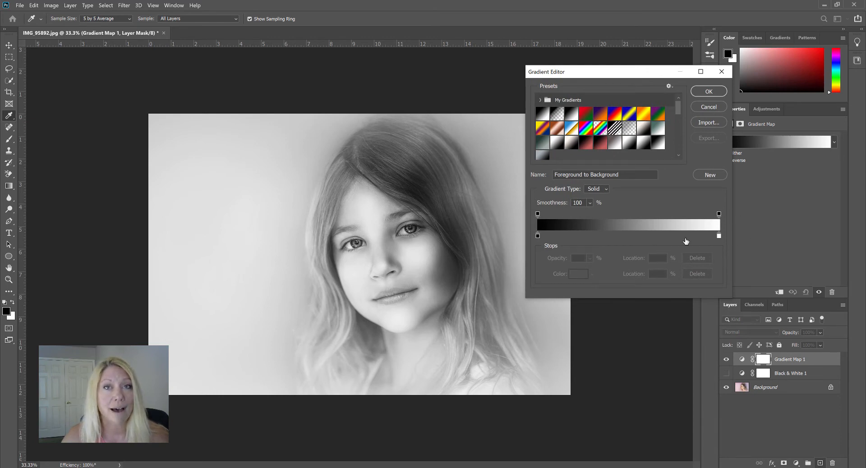
pyautogui.moveTo(346, 256)
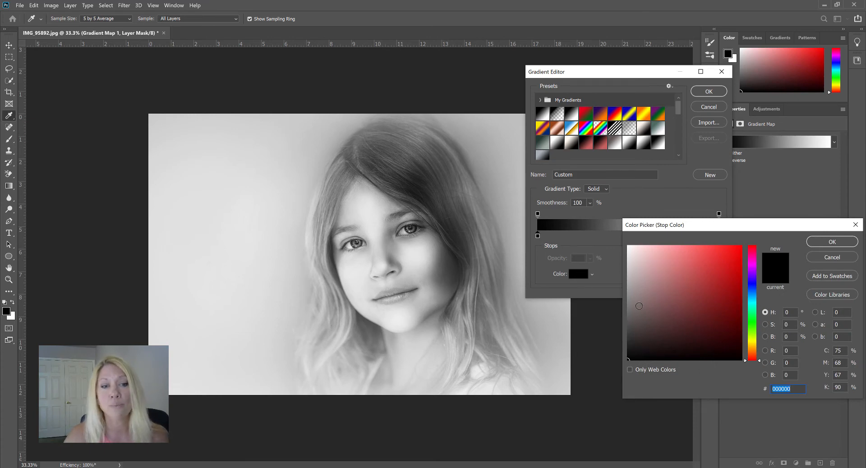
pyautogui.moveTo(648, 371)
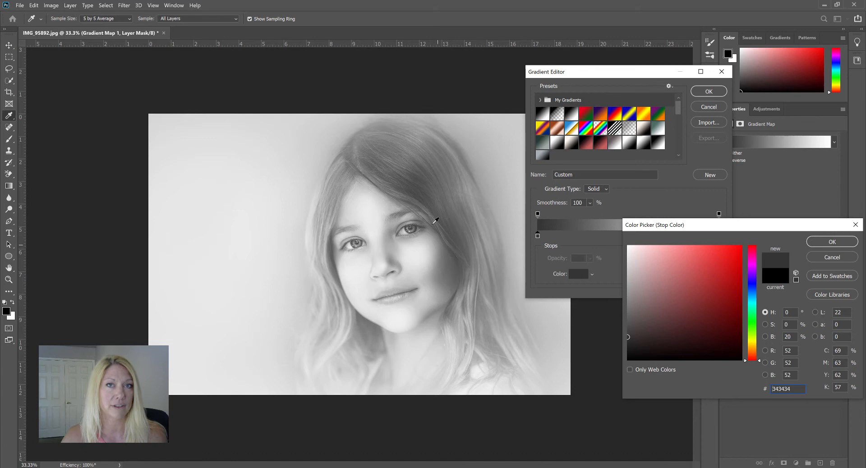
pyautogui.moveTo(486, 221)
pyautogui.write('160a03')
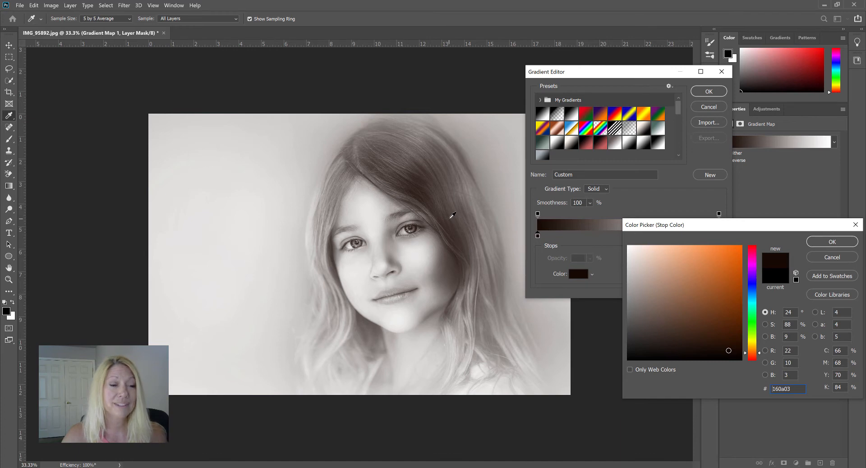
pyautogui.moveTo(624, 352)
pyautogui.write('313131')
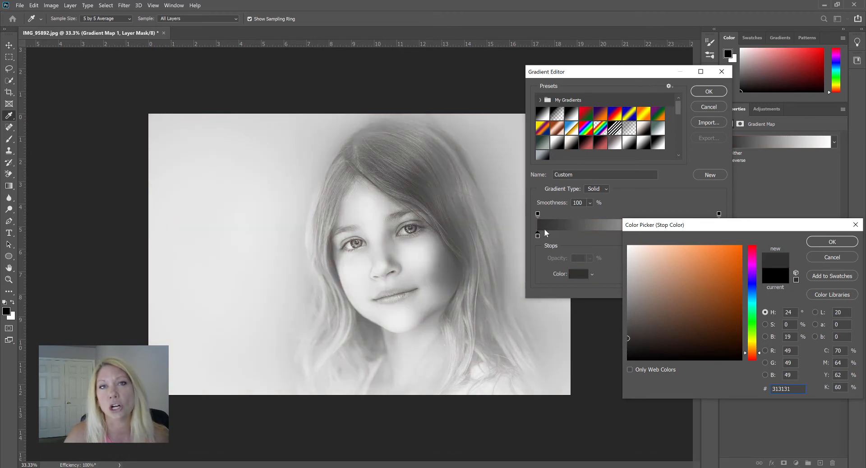
pyautogui.moveTo(469, 245)
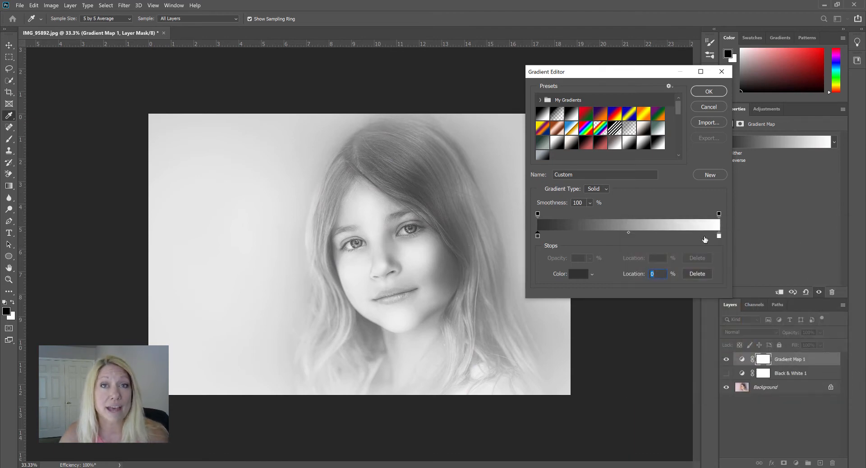
pyautogui.moveTo(720, 235)
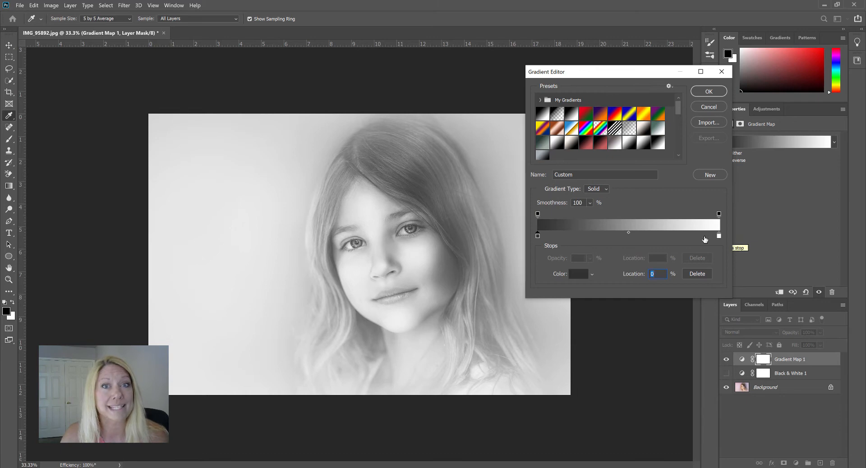
pyautogui.moveTo(722, 240)
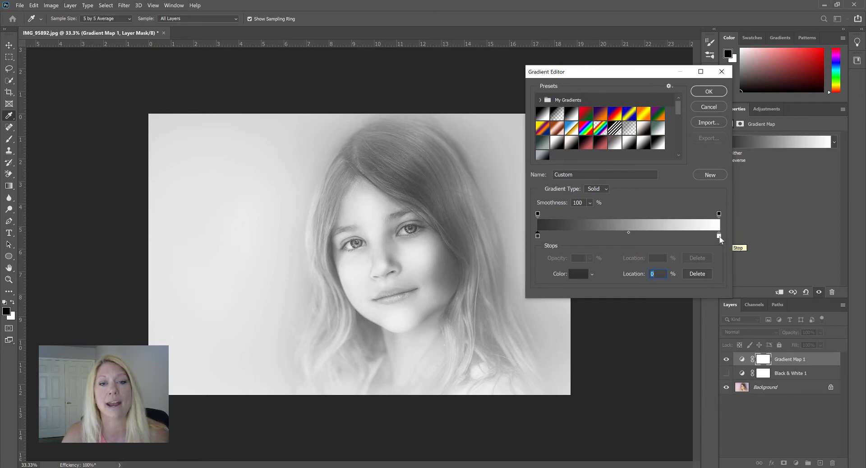
# Step: Try light grey, mid grey and almost-white tones for the gradient's bright end stop
pyautogui.click(578, 274)
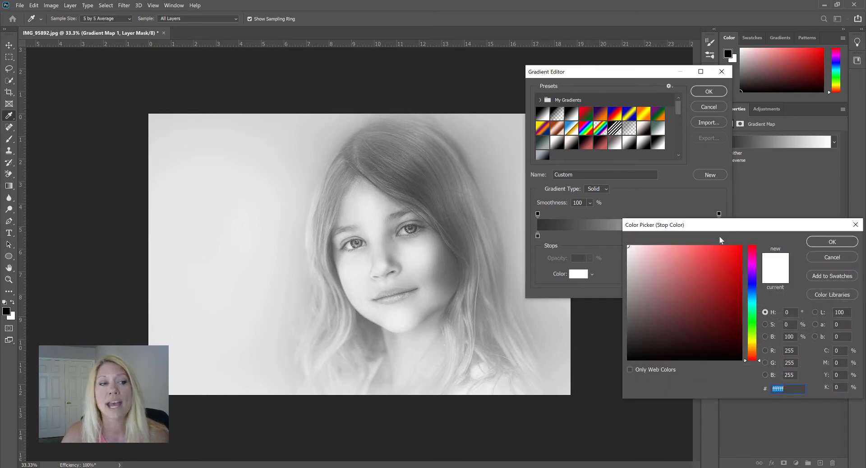
pyautogui.moveTo(428, 272)
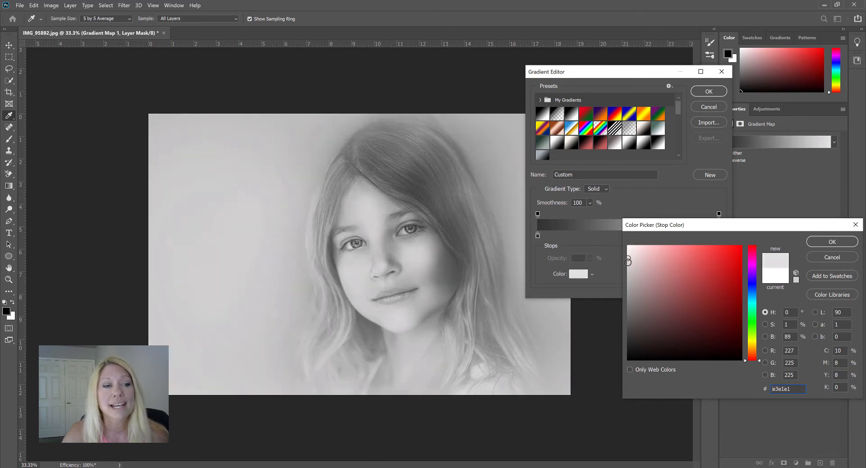
pyautogui.moveTo(628, 261); pyautogui.dragTo(628, 275)
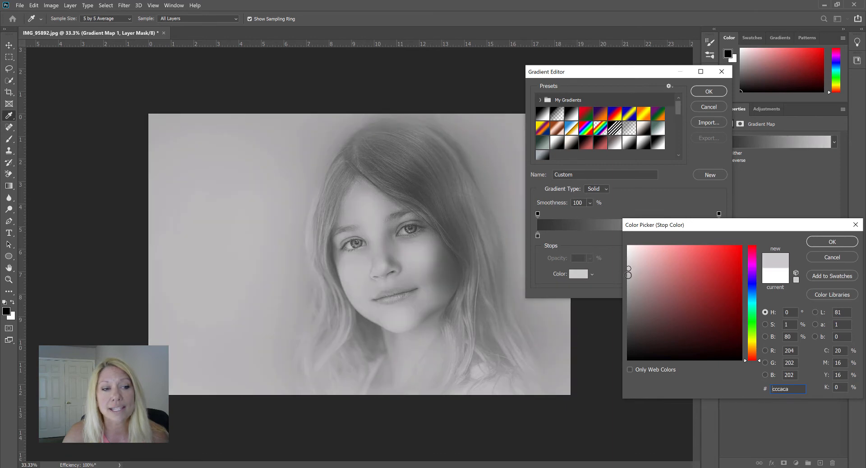
pyautogui.moveTo(628, 274); pyautogui.dragTo(628, 287)
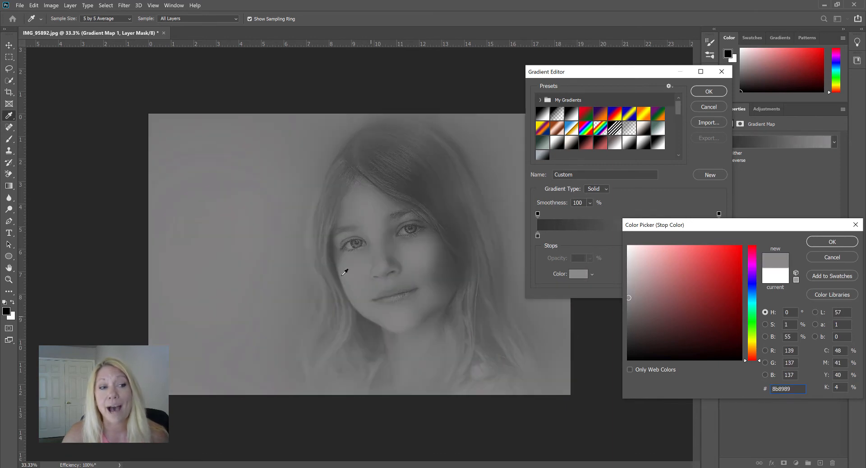
pyautogui.click(628, 257)
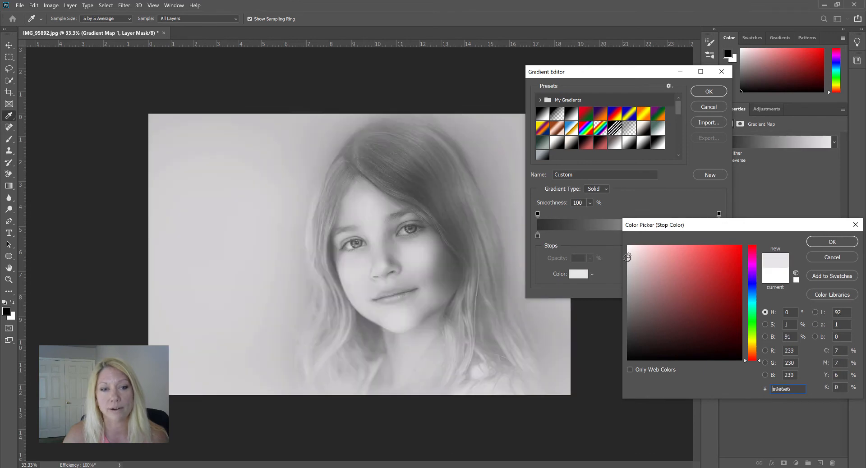
pyautogui.click(628, 252)
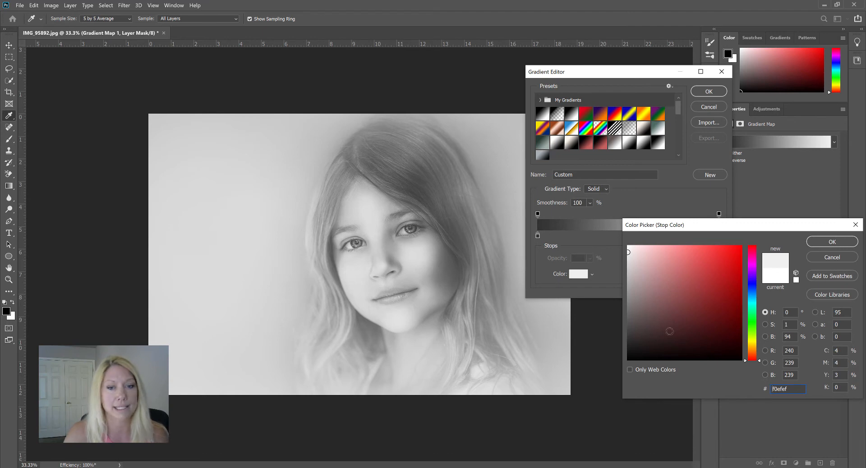
pyautogui.click(687, 321)
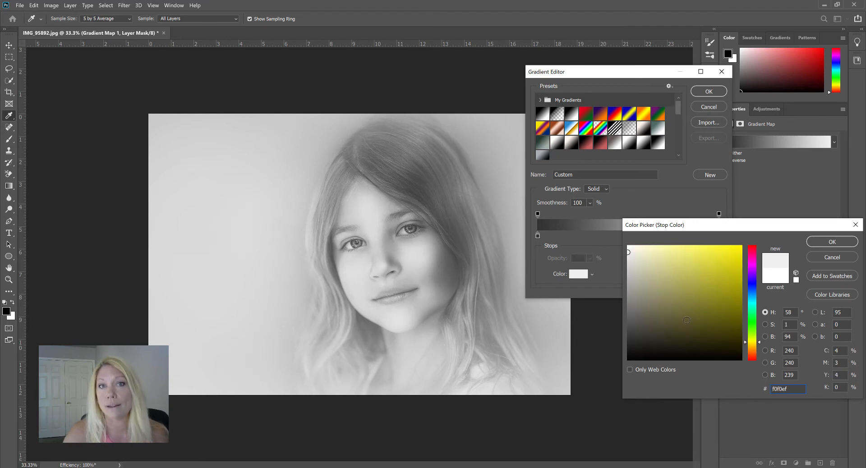
# Step: Settle the highlight stop on near-pure white fcfcfa and confirm it
pyautogui.click(641, 252)
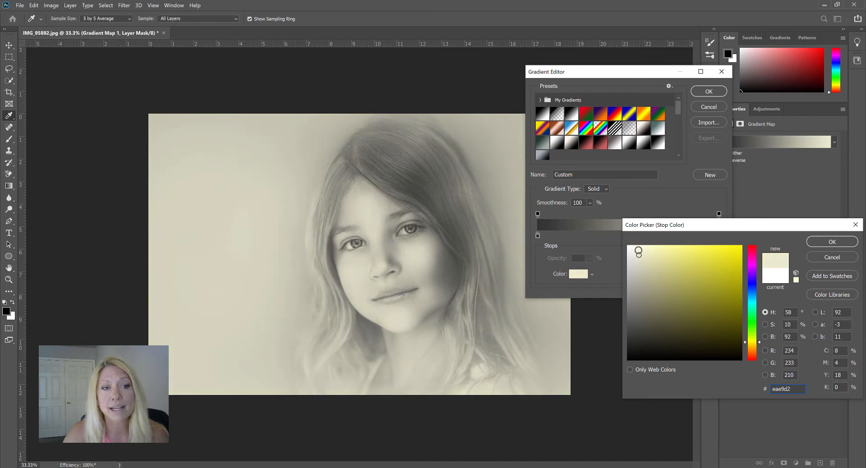
pyautogui.click(636, 248)
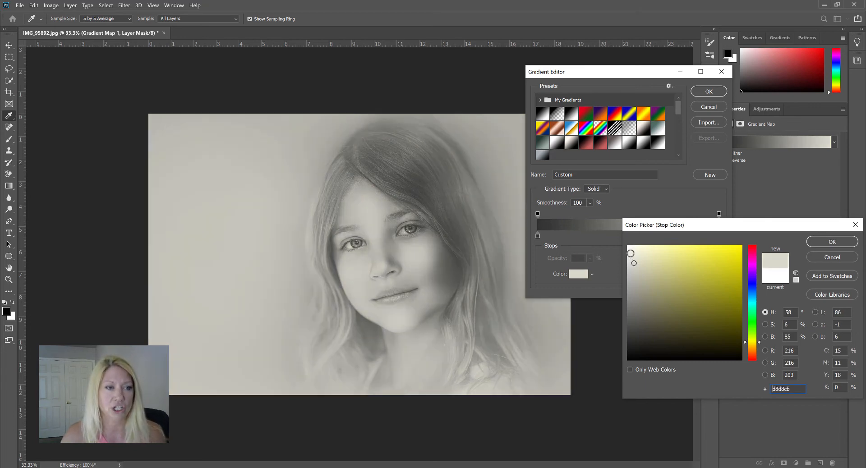
pyautogui.click(634, 255)
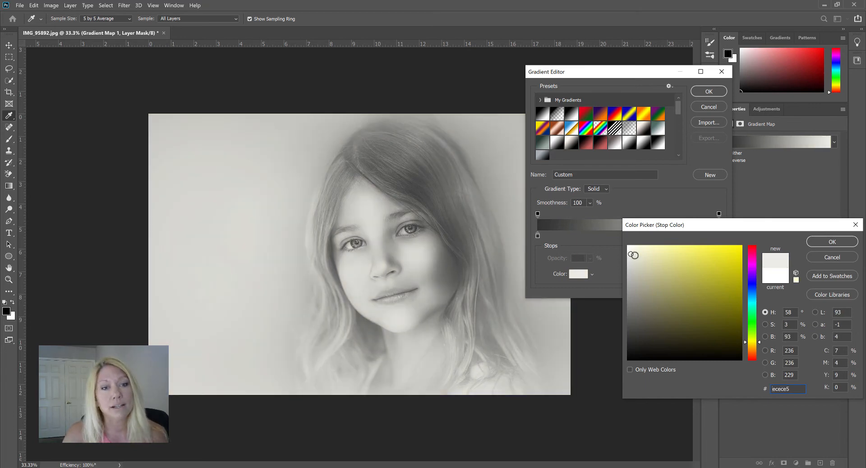
pyautogui.click(629, 246)
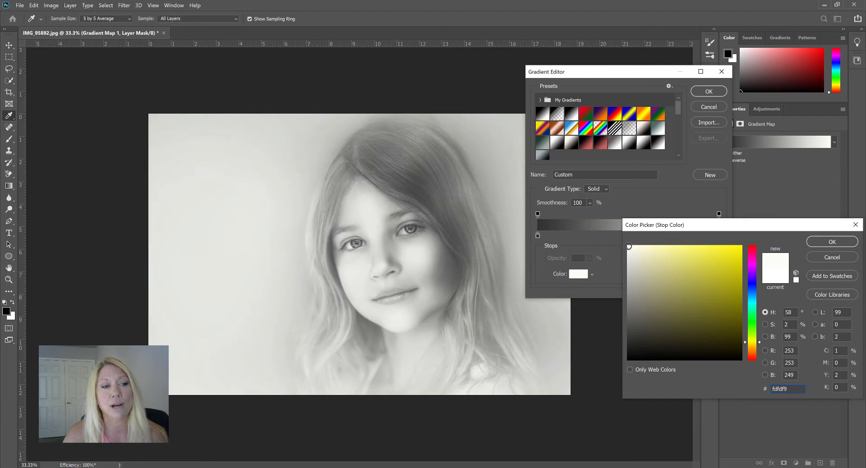
pyautogui.click(388, 263)
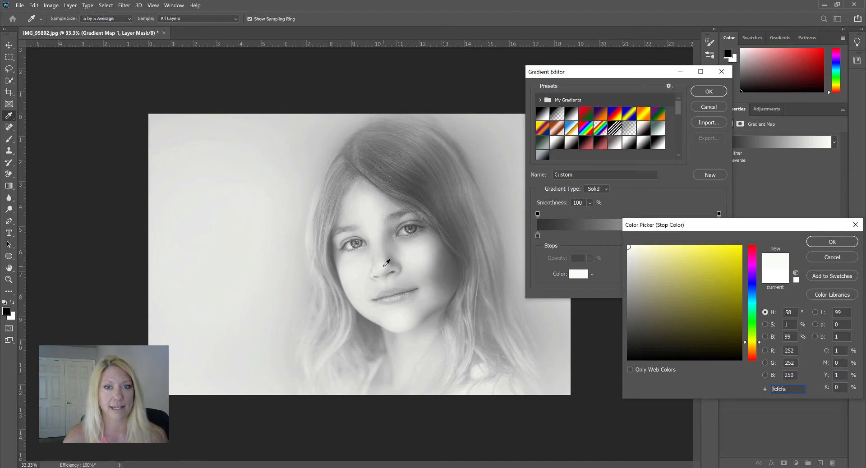
pyautogui.moveTo(447, 288)
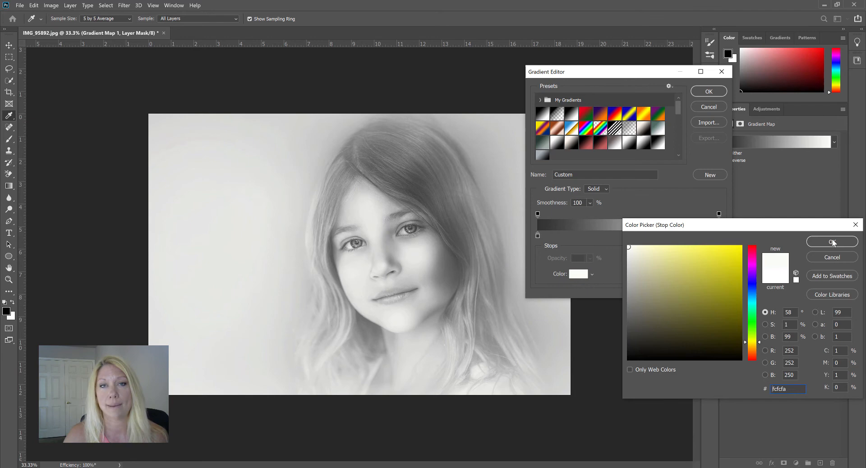
pyautogui.click(832, 242)
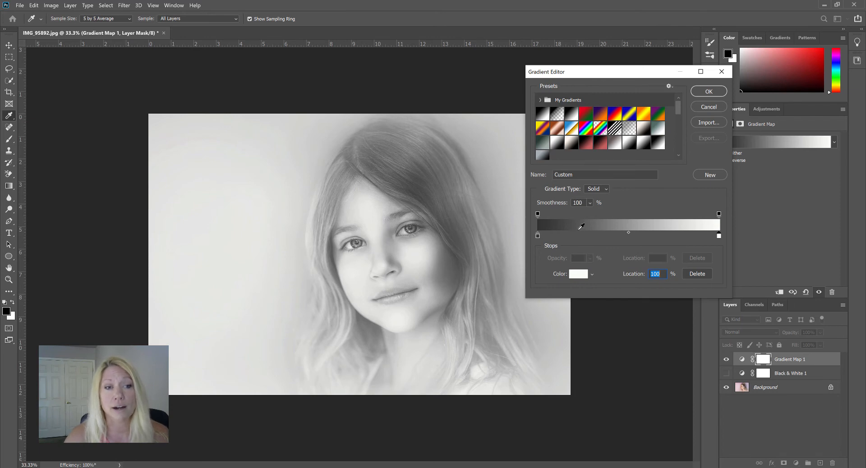
# Step: Add a stop at about 22% of the gradient and colour it mid gray
pyautogui.moveTo(629, 232); pyautogui.dragTo(557, 232)
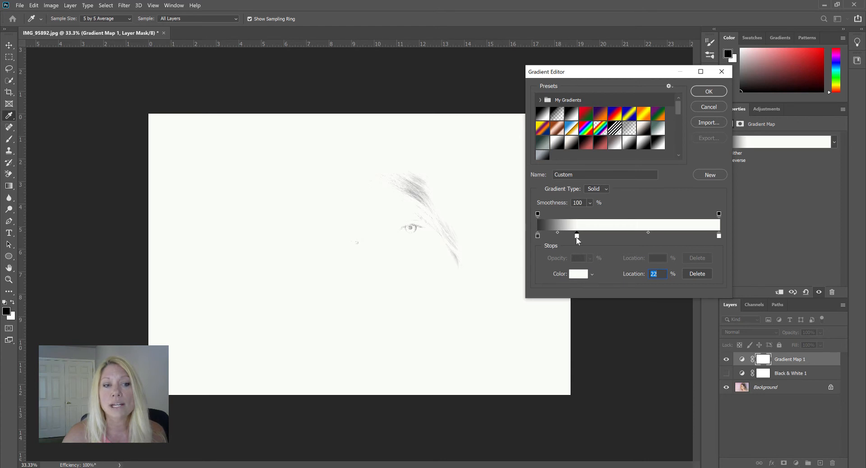
pyautogui.click(578, 274)
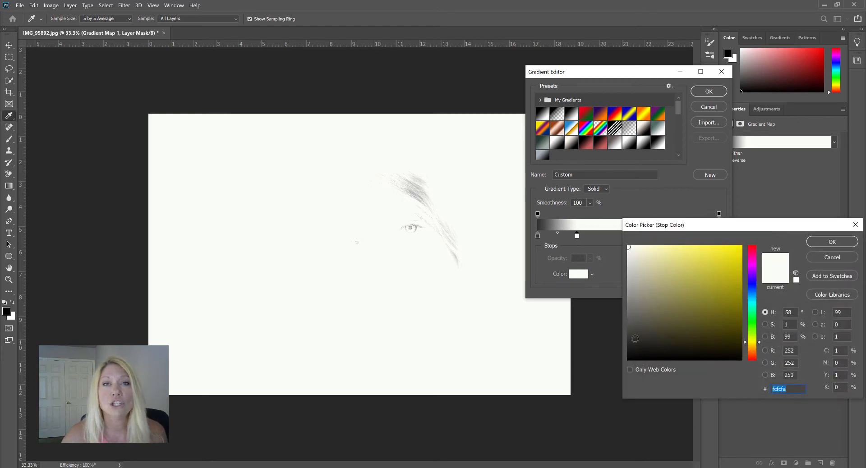
pyautogui.click(628, 320)
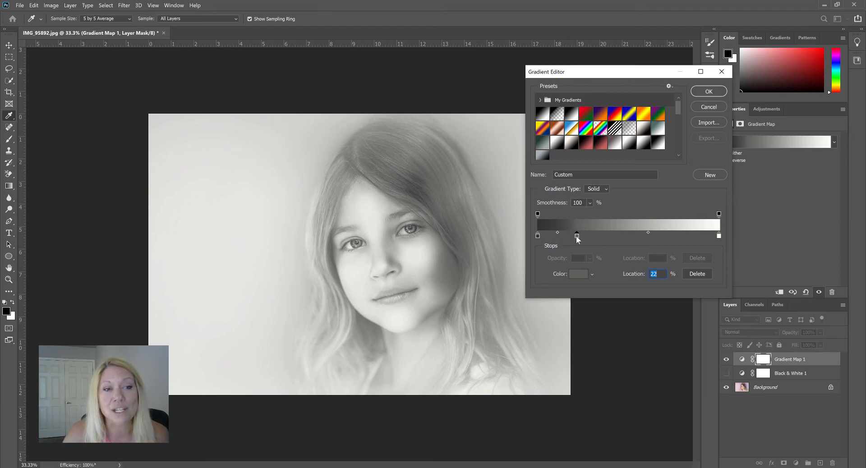
# Step: Slide the mid-gray stop through 34%, 35%, 30%, 29% and 44%, settling near 33%
pyautogui.moveTo(577, 233); pyautogui.dragTo(599, 233)
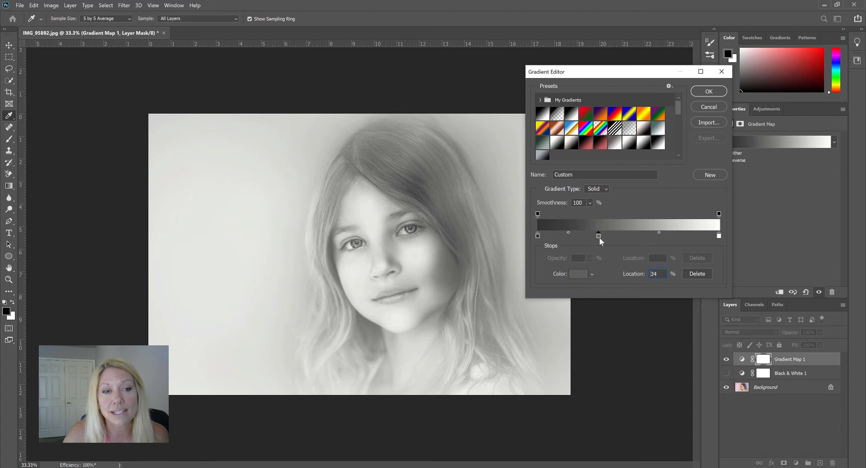
pyautogui.moveTo(598, 236); pyautogui.dragTo(602, 236)
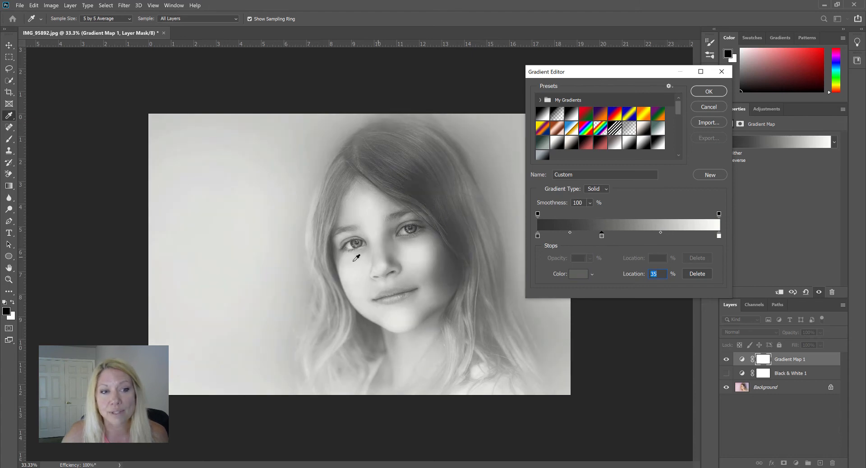
pyautogui.moveTo(602, 235); pyautogui.dragTo(592, 236)
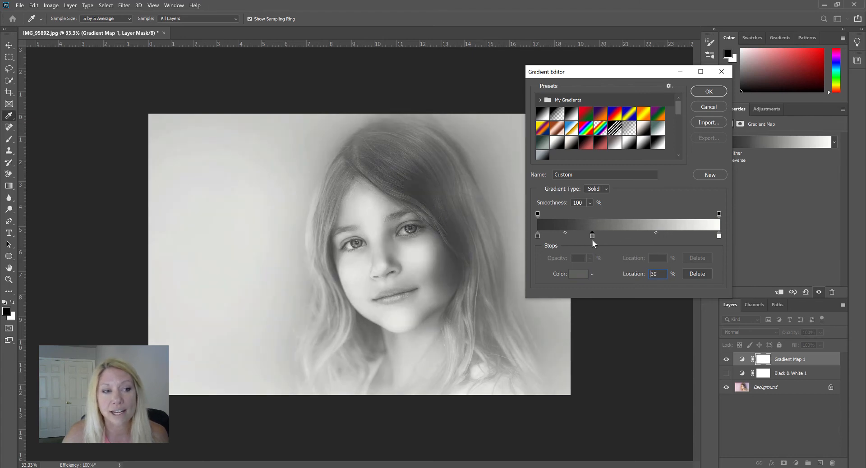
pyautogui.moveTo(592, 236); pyautogui.dragTo(591, 235)
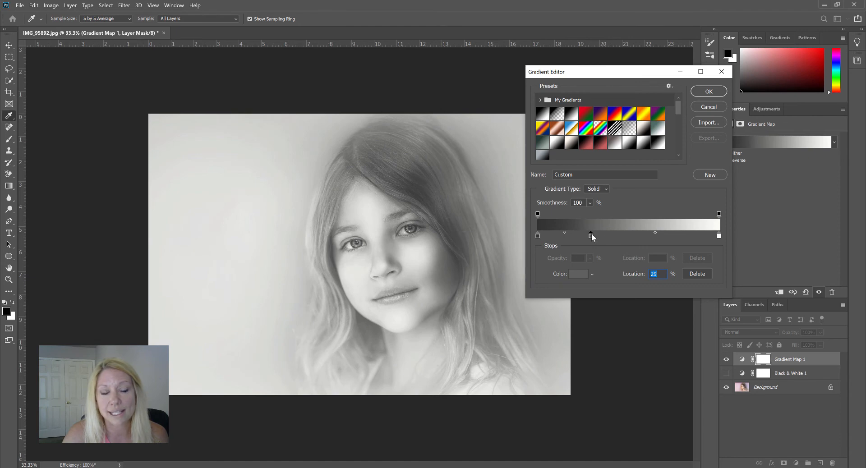
pyautogui.moveTo(592, 236); pyautogui.dragTo(618, 235)
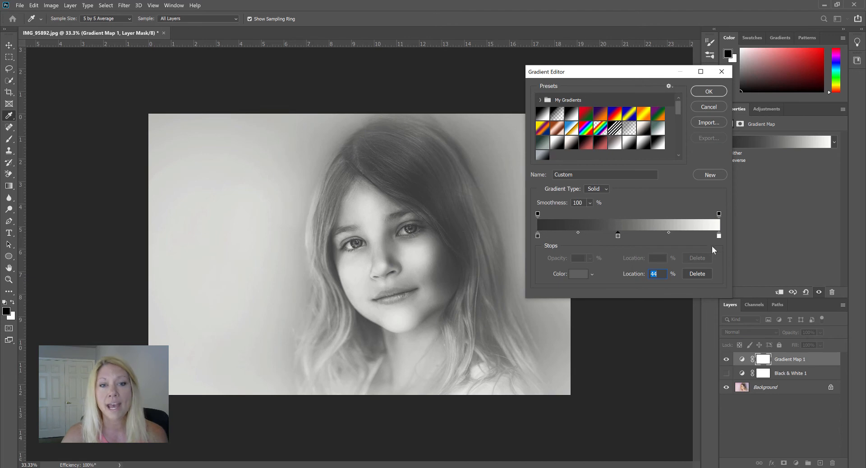
pyautogui.moveTo(715, 238)
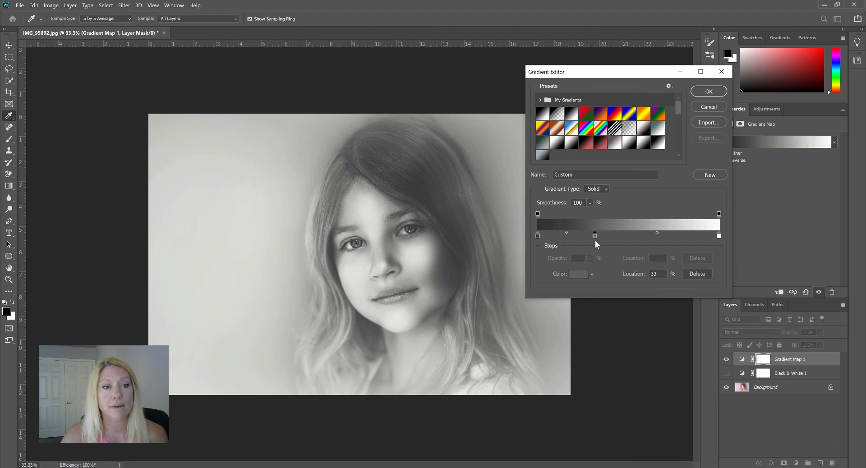
pyautogui.moveTo(595, 235); pyautogui.dragTo(597, 236)
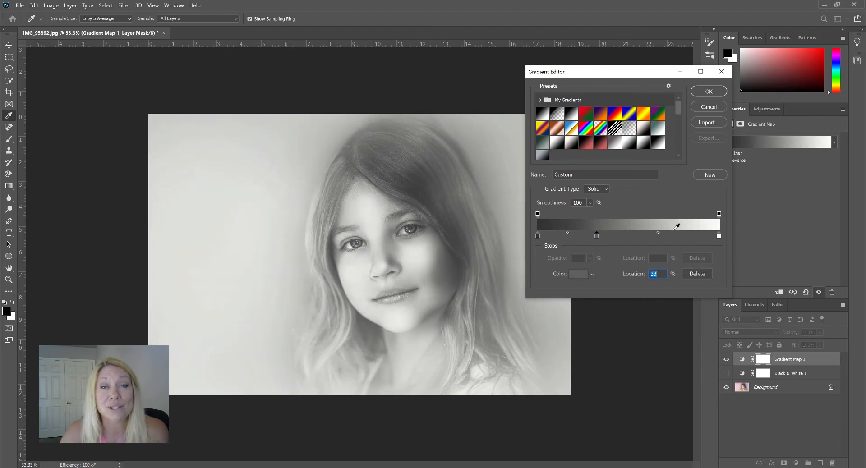
# Step: Add a fourth stop near 73% and give it light gray c7c7c4
pyautogui.moveTo(658, 236); pyautogui.dragTo(669, 235)
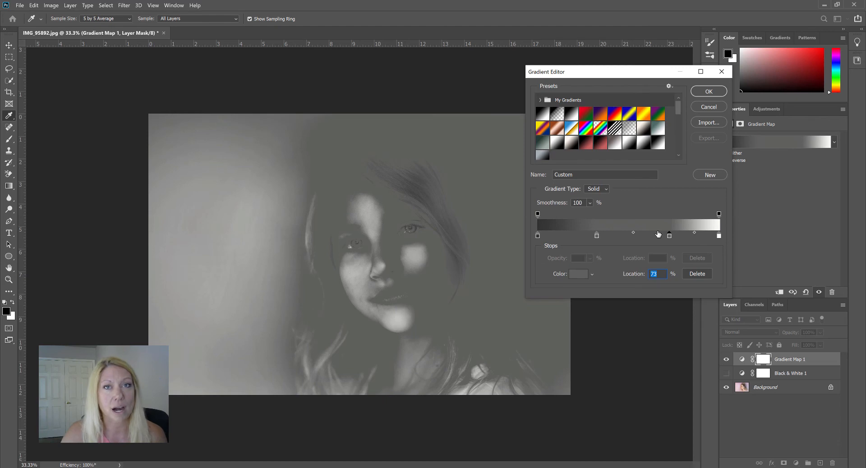
pyautogui.click(578, 274)
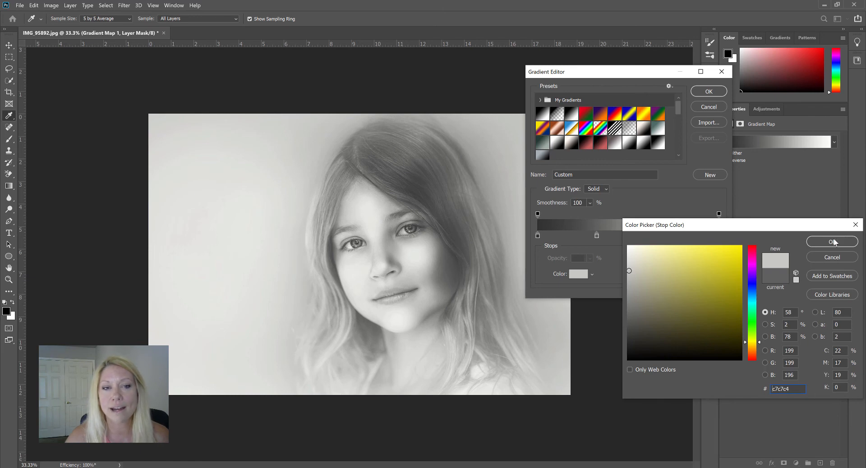
pyautogui.click(831, 242)
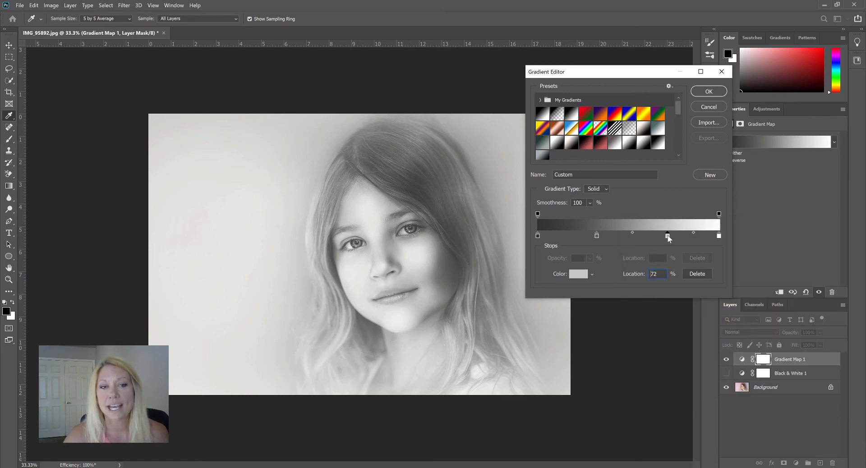
# Step: Slide the light-gray stop down to 63% and back to about 71%
pyautogui.moveTo(667, 235); pyautogui.dragTo(652, 236)
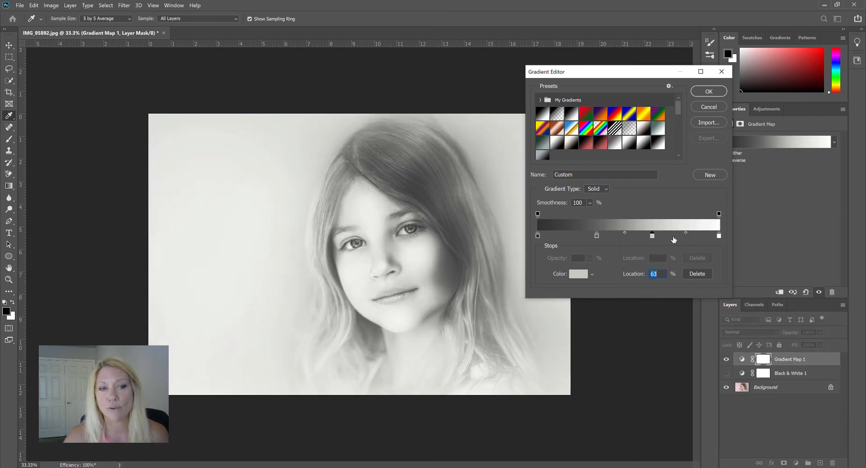
pyautogui.moveTo(652, 236); pyautogui.dragTo(666, 235)
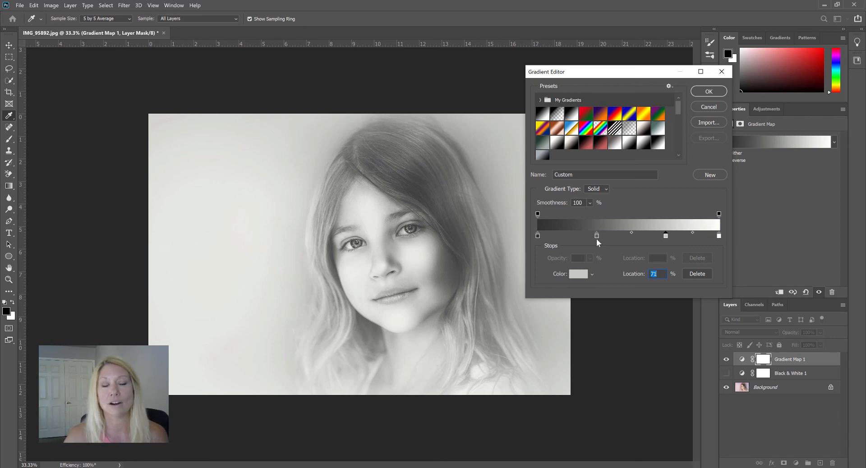
pyautogui.moveTo(523, 236)
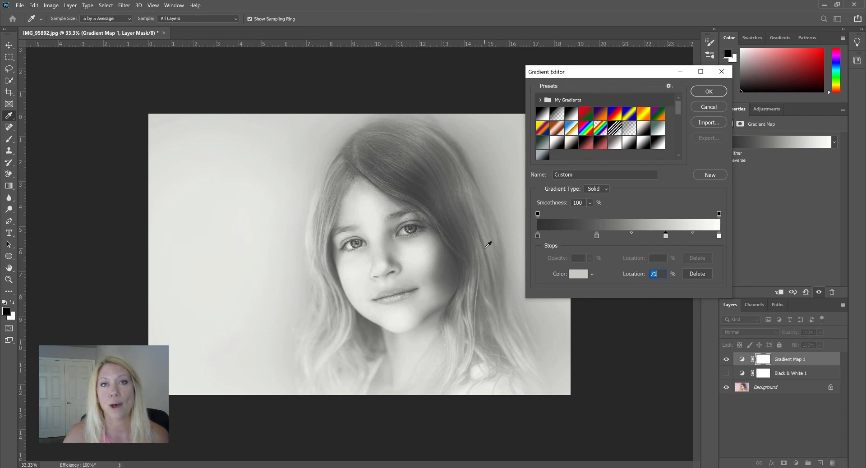
pyautogui.moveTo(544, 236)
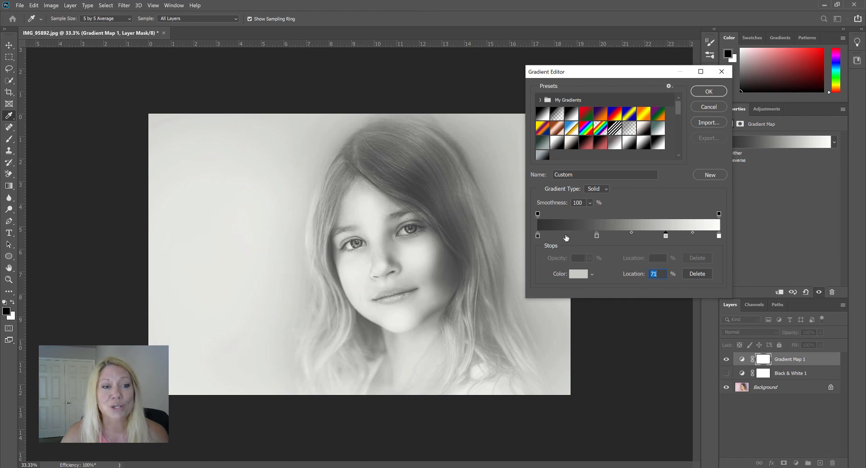
pyautogui.moveTo(540, 241)
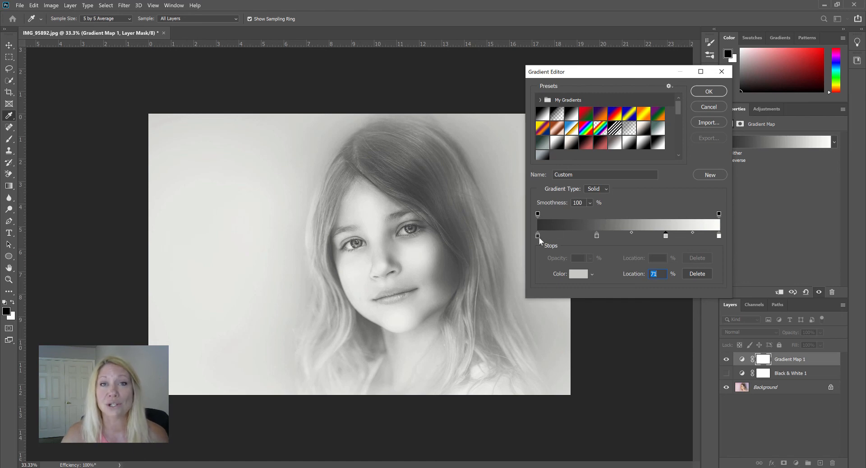